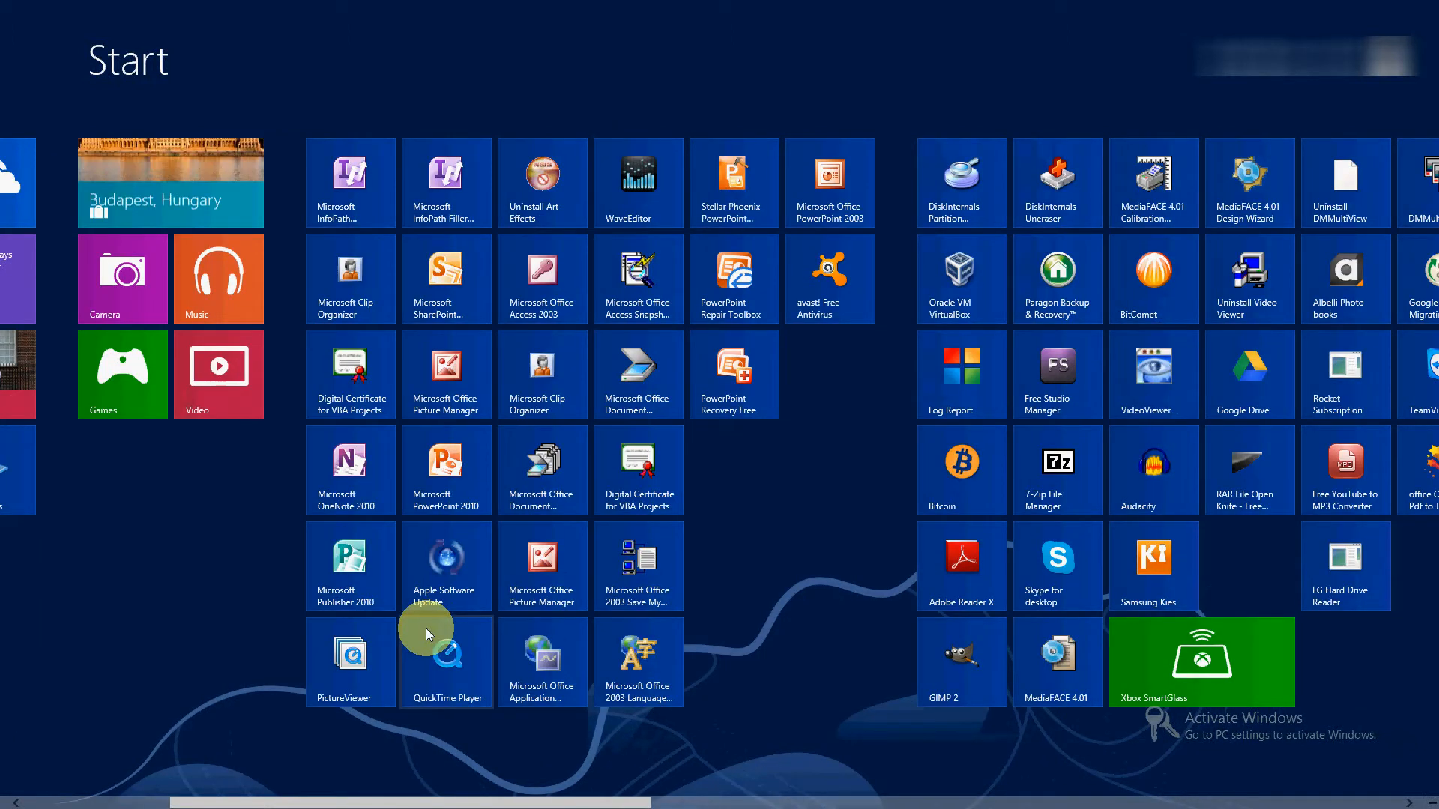
Select the duplicate Digital Certificate for VBA Projects tile to unpin it from Start.
scroll("left", 3)
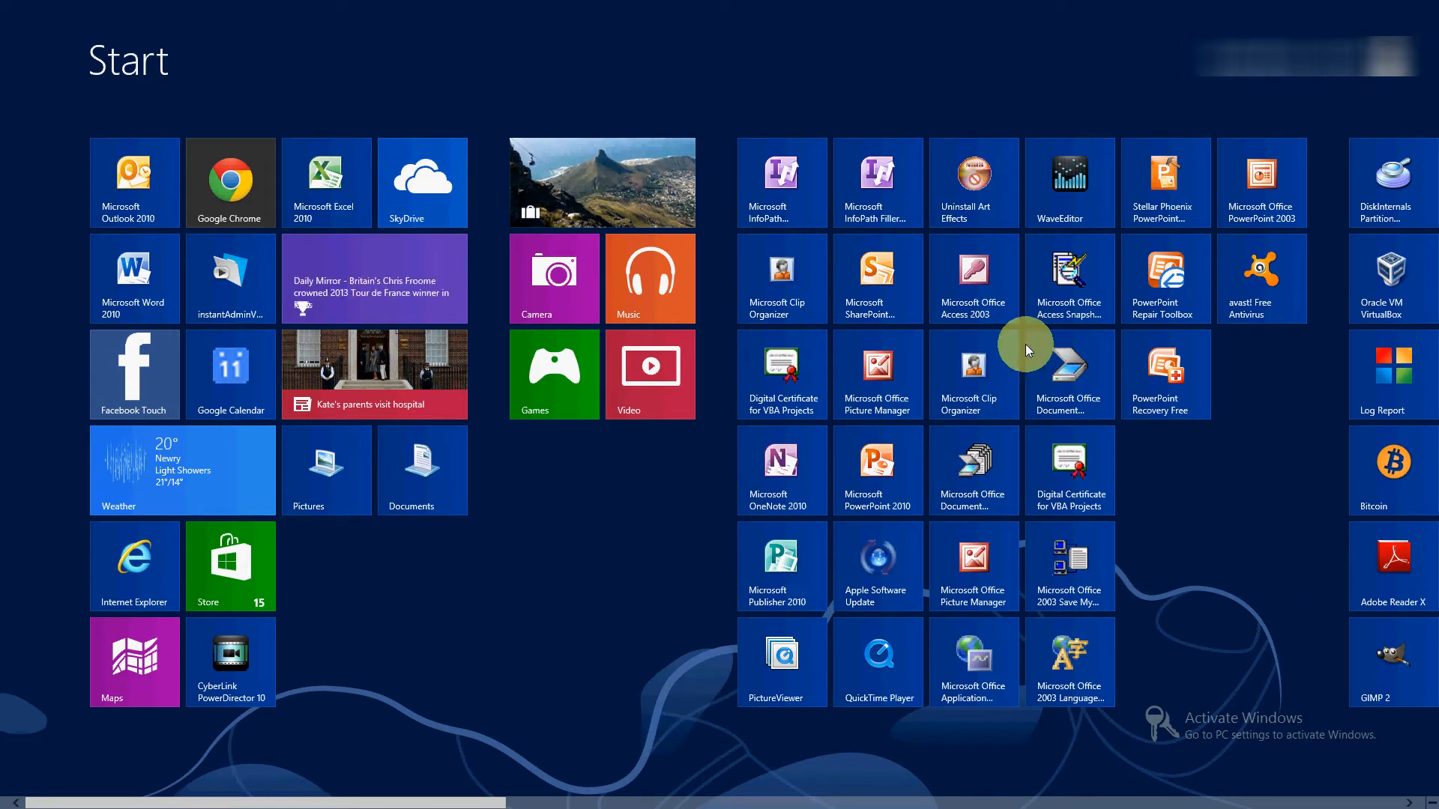
right_click(782, 375)
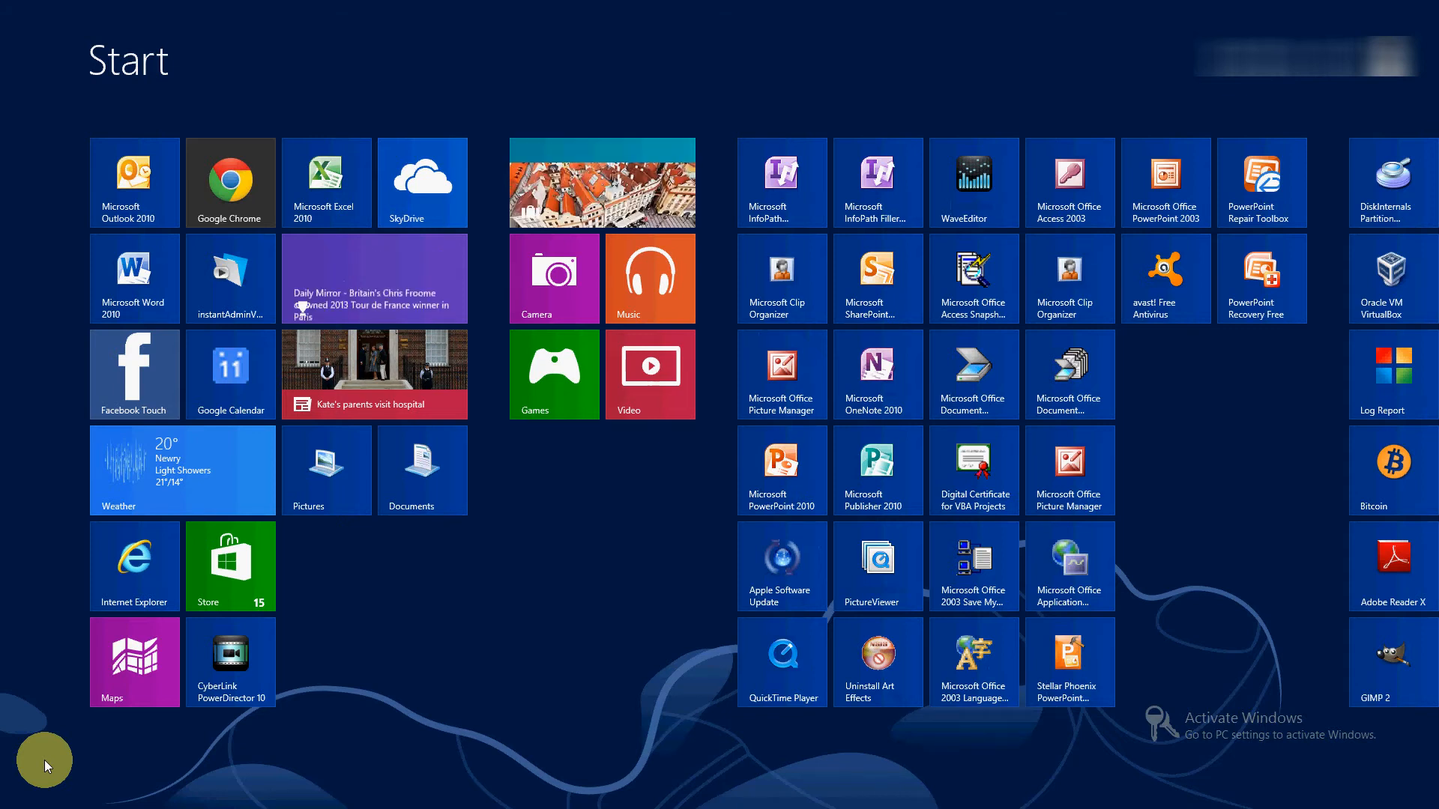
mouse_move(780, 519)
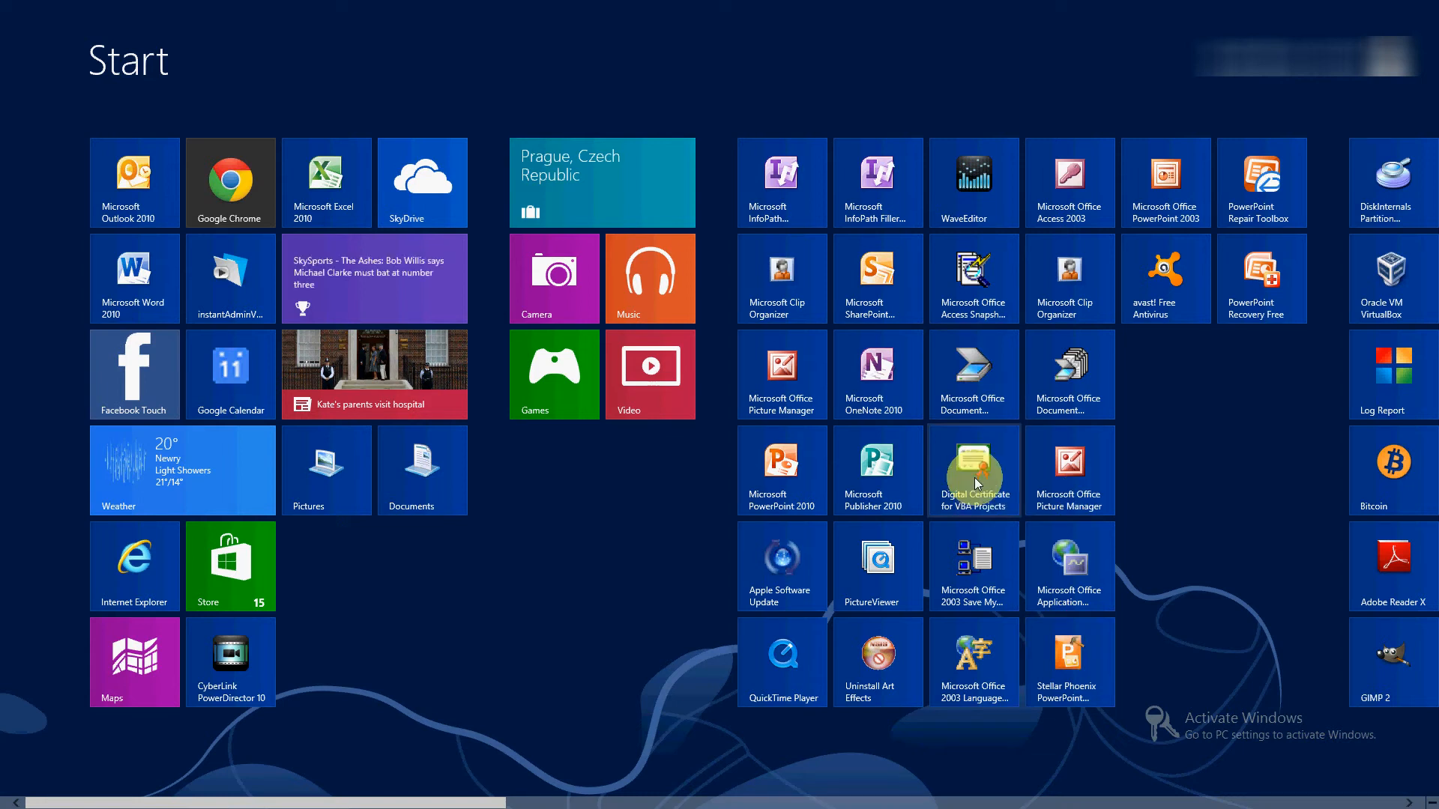
Unpin the selected QuickTime Player, PictureViewer, Apple Software Update and Office tool tiles.
right_click(972, 471)
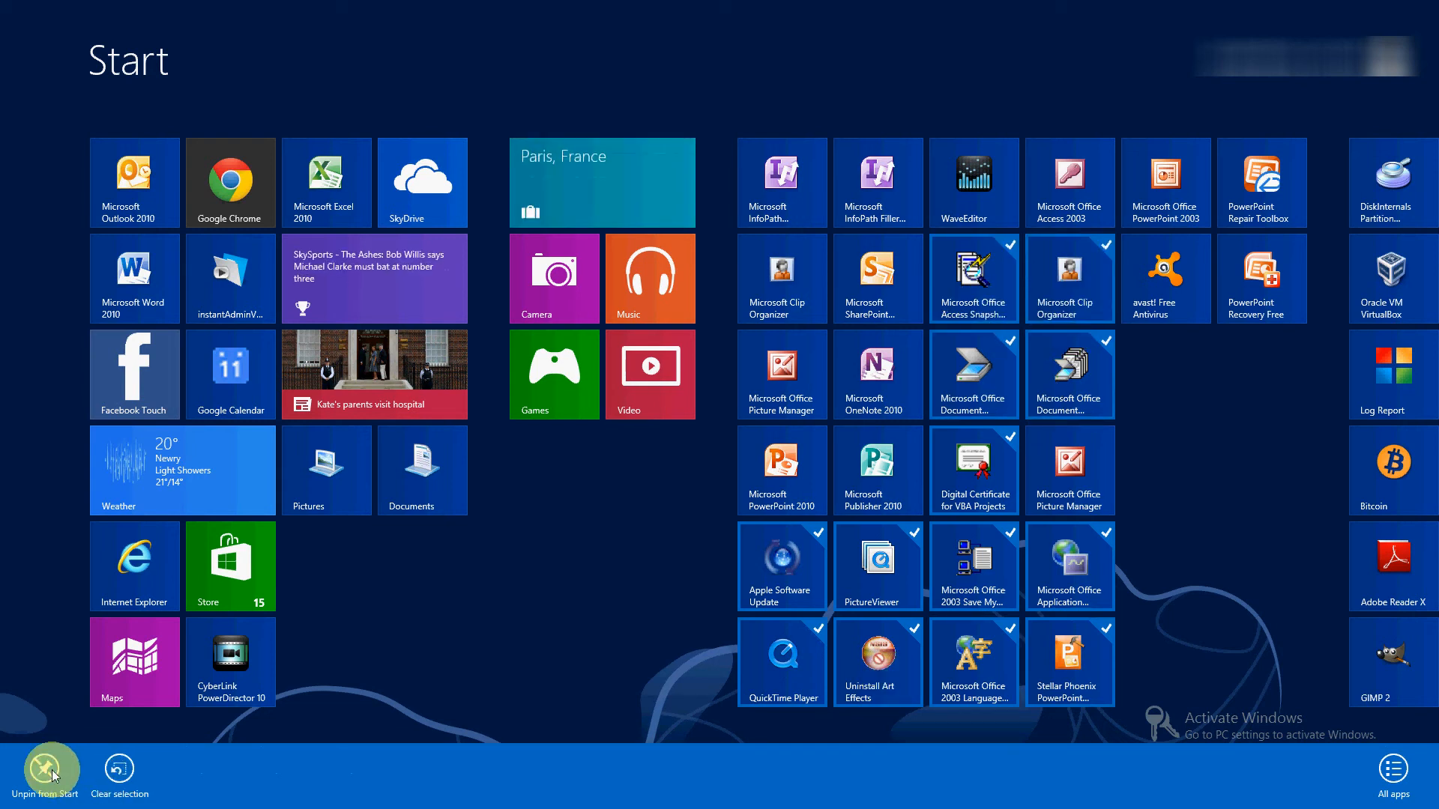
left_click(48, 771)
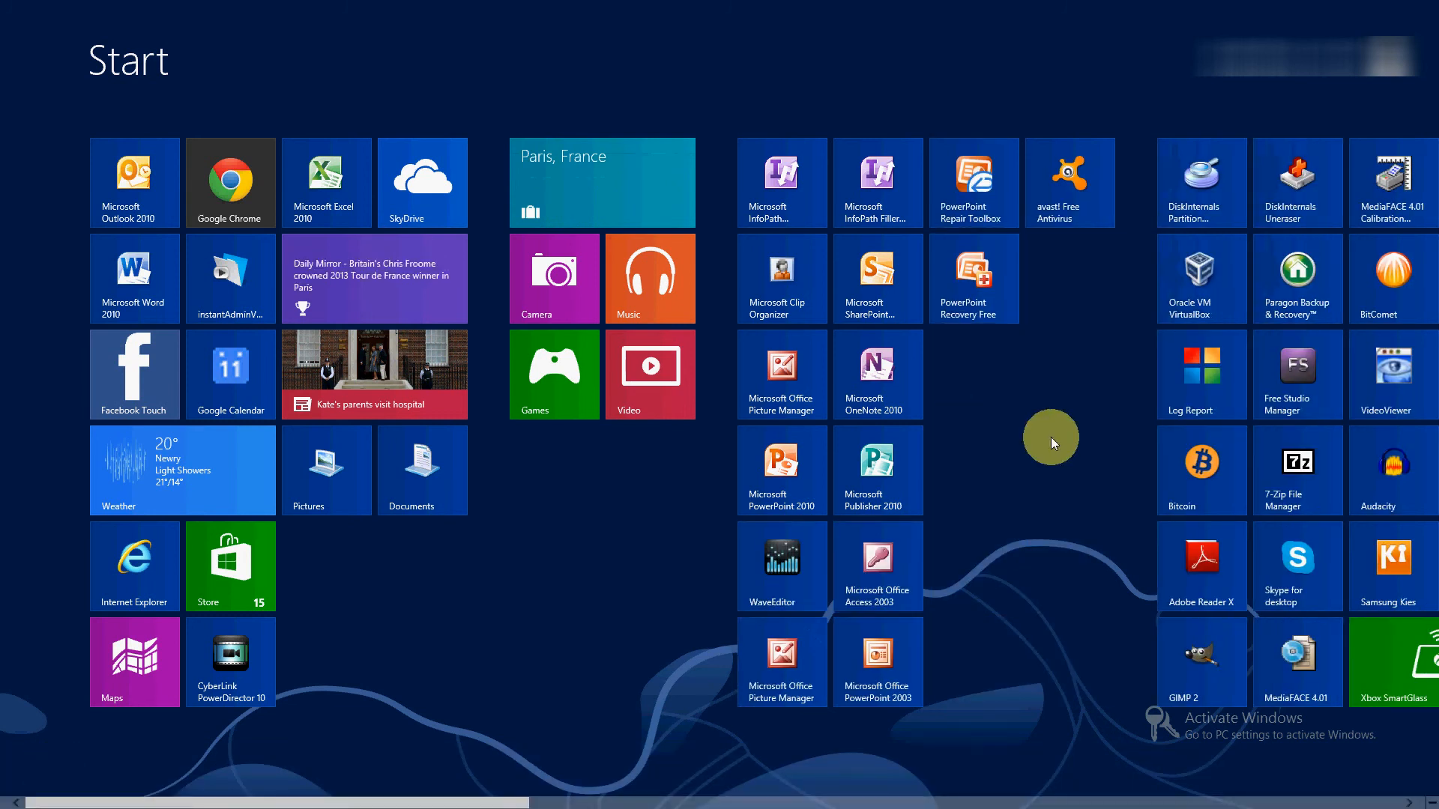